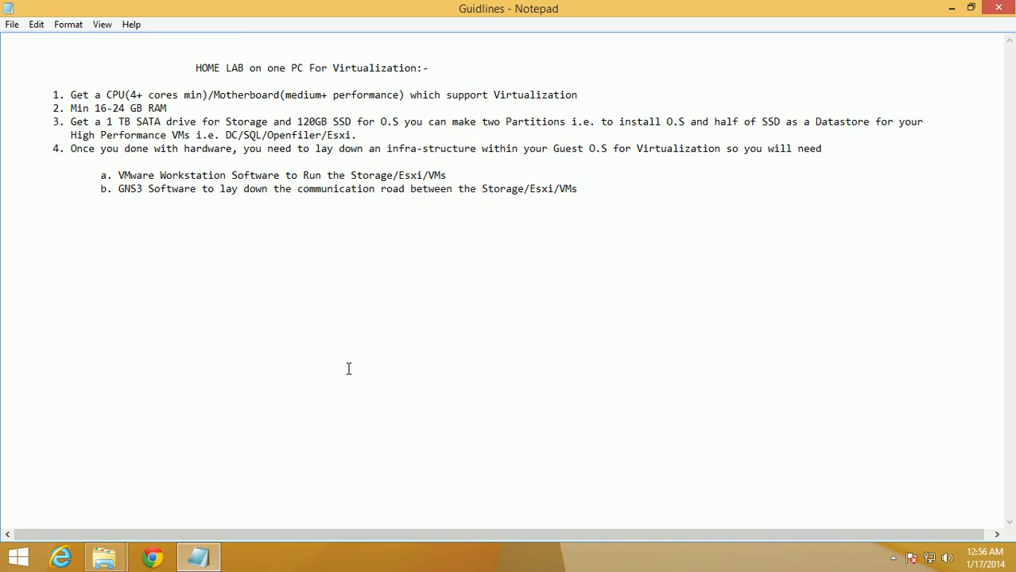
pyautogui.click(529, 188)
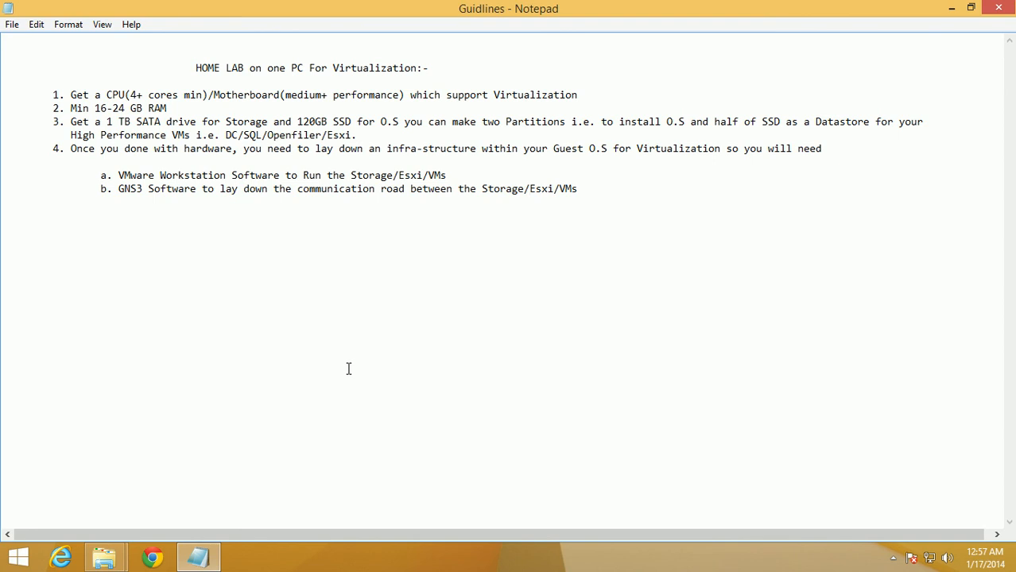
pyautogui.click(528, 189)
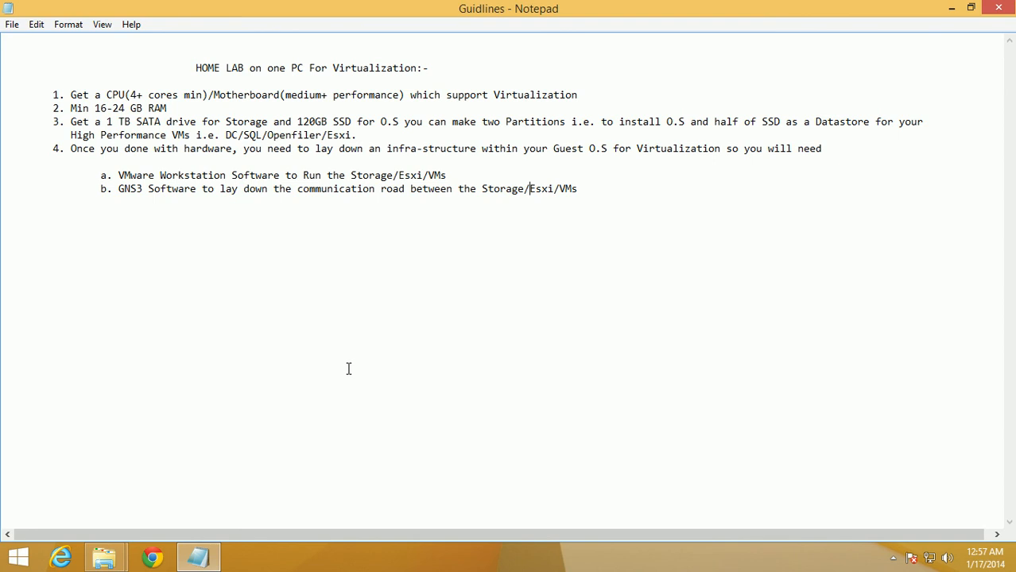